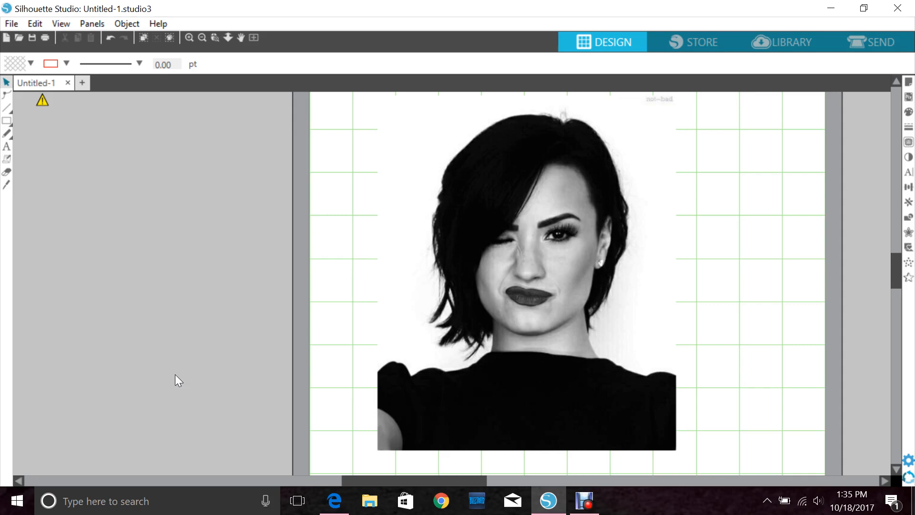
Step: Draw a trace area over the entire portrait photo with a 45% threshold preview
{"action": "left_click", "coordinate": [111, 368]}
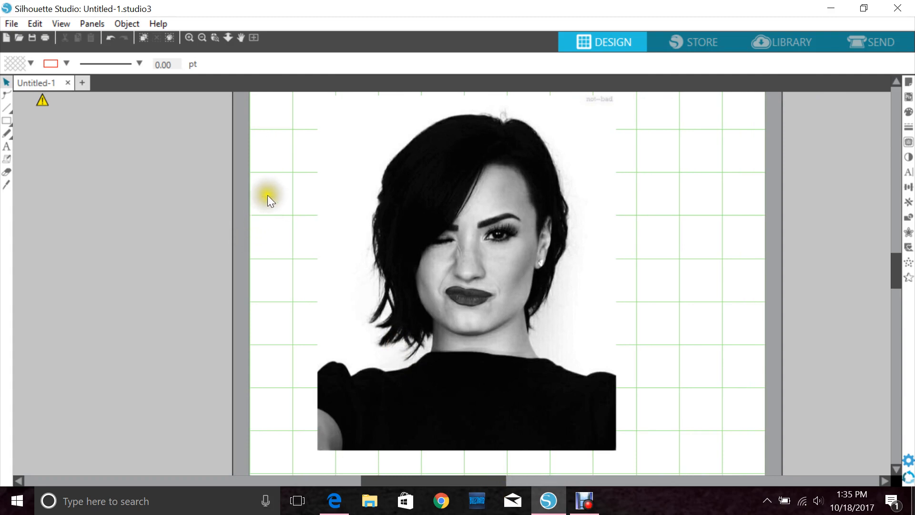
{"action": "mouse_move", "coordinate": [344, 227]}
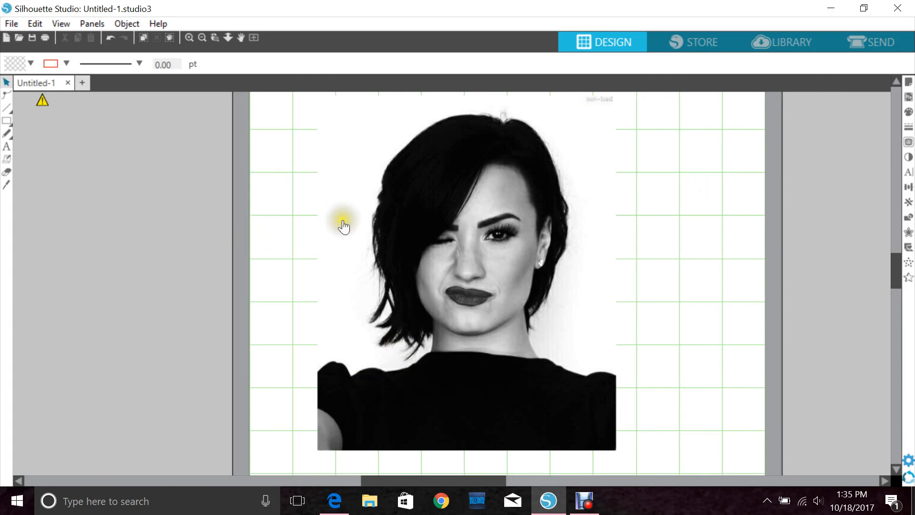
{"action": "mouse_move", "coordinate": [406, 360]}
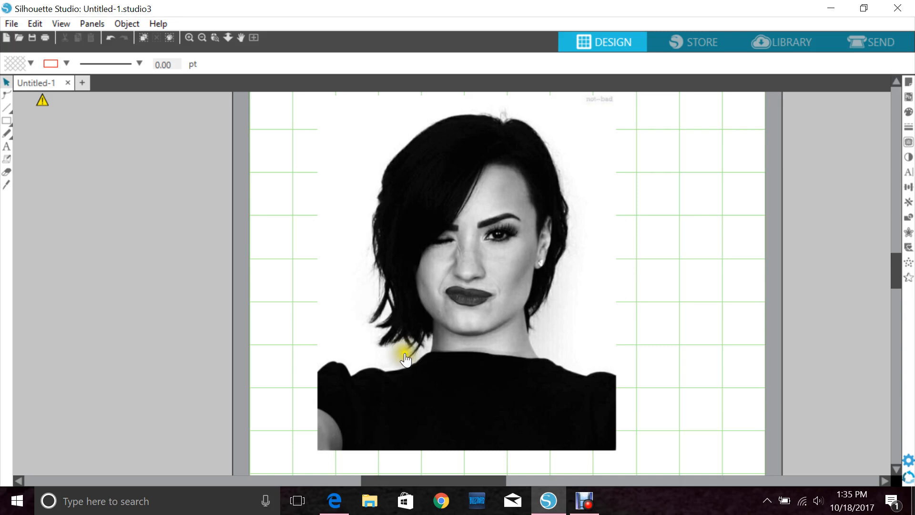
{"action": "mouse_move", "coordinate": [210, 309]}
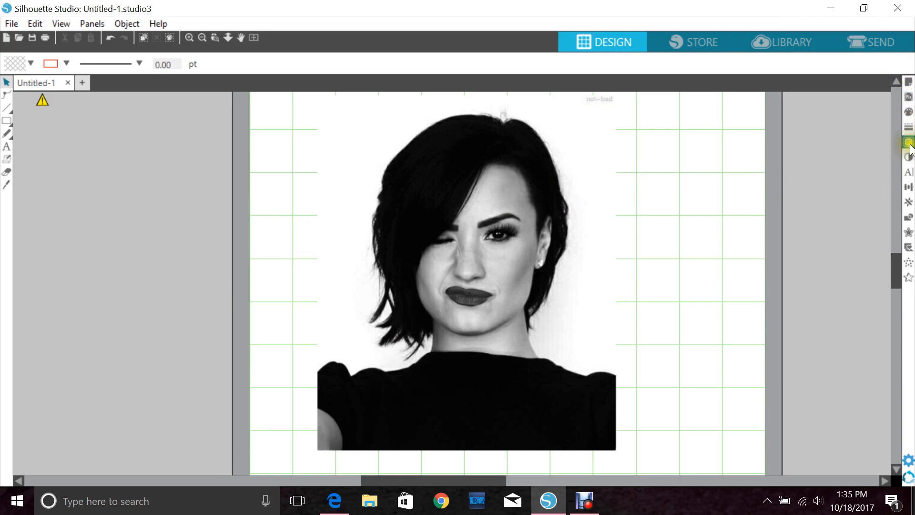
{"action": "mouse_move", "coordinate": [909, 142]}
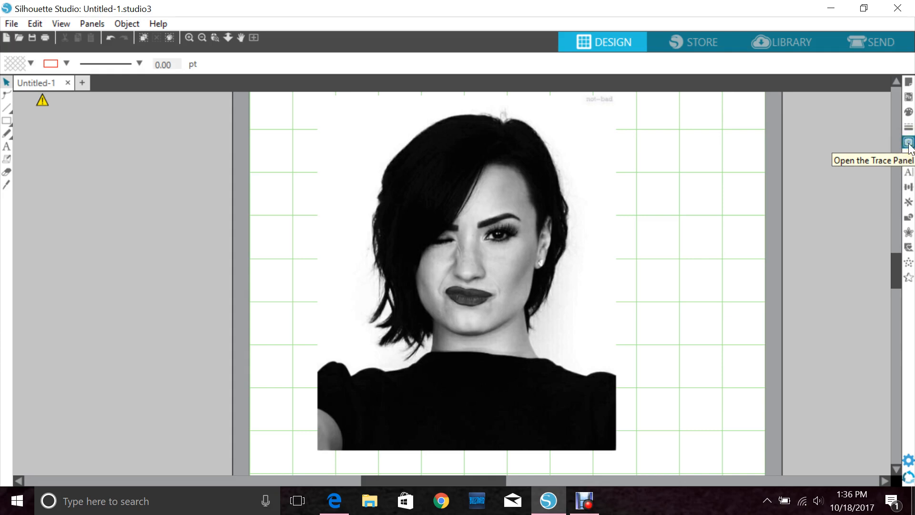
{"action": "left_click", "coordinate": [908, 141]}
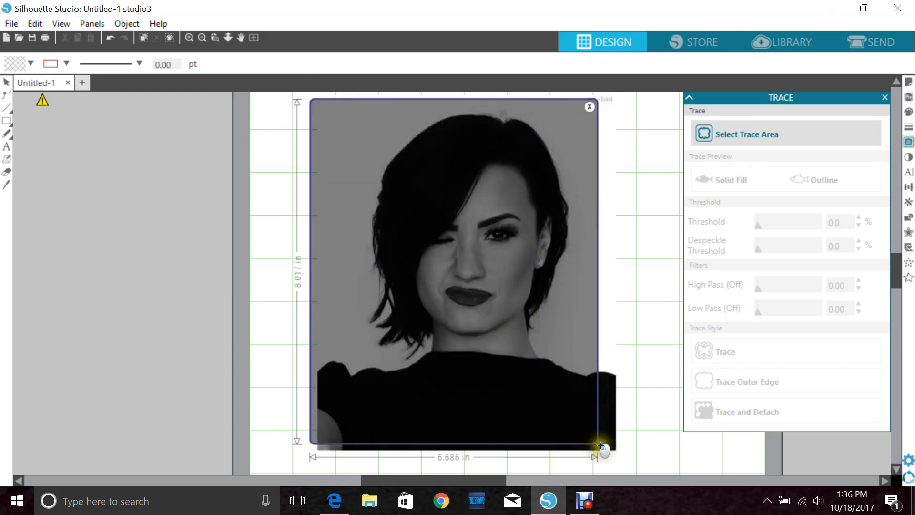
{"action": "left_click_drag", "start_coordinate": [601, 446], "coordinate": [626, 465]}
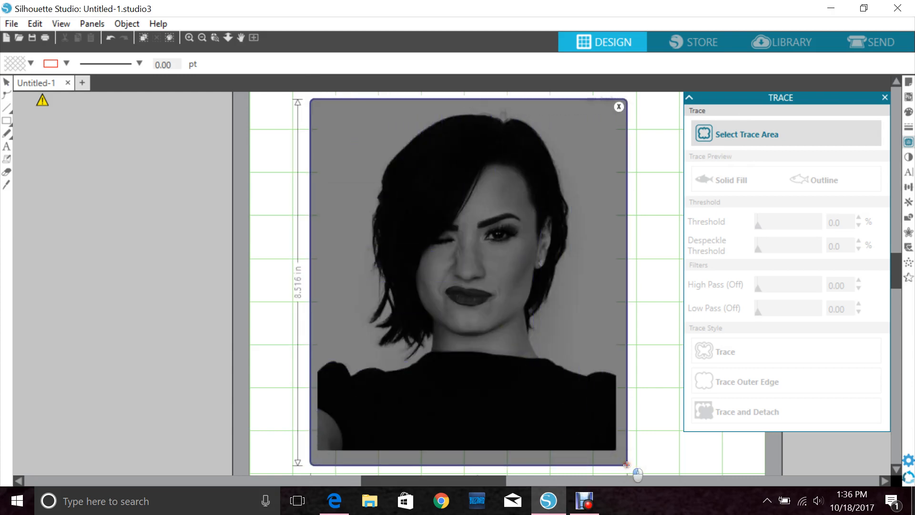
{"action": "left_click_drag", "start_coordinate": [753, 221], "coordinate": [788, 222]}
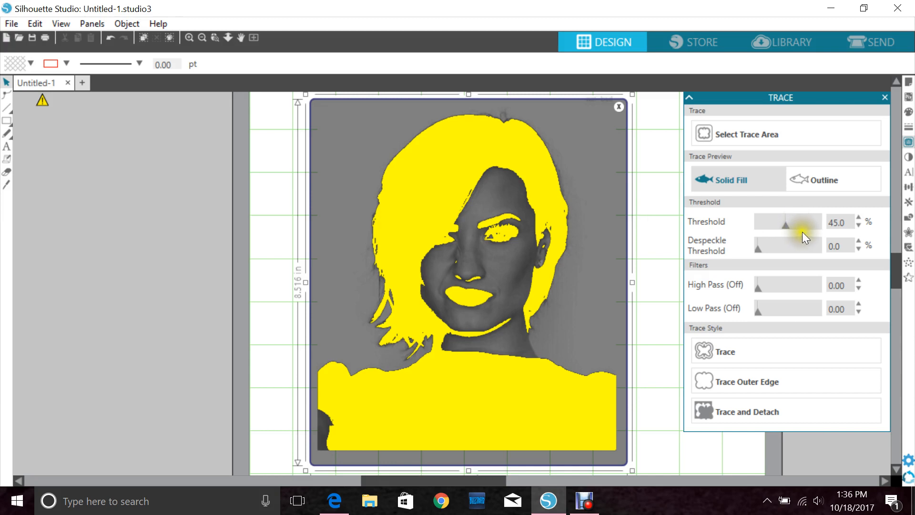
{"action": "mouse_move", "coordinate": [740, 293]}
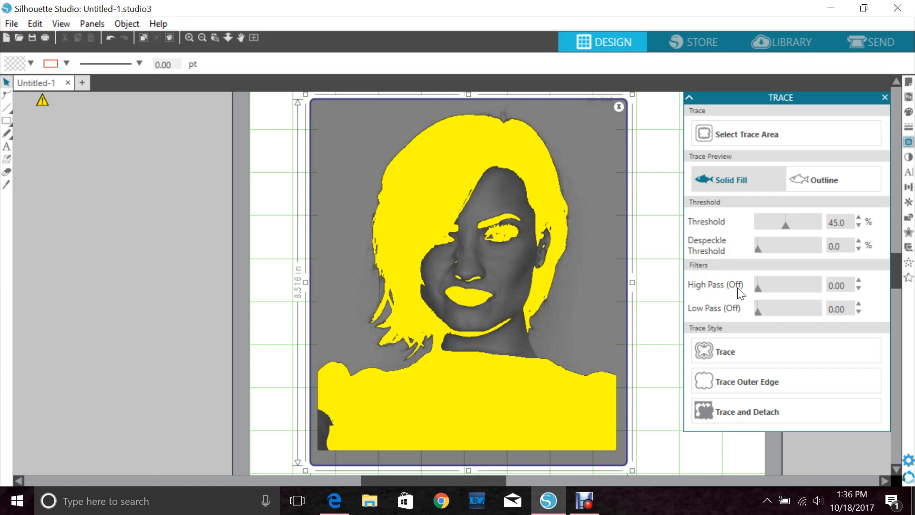
{"action": "mouse_move", "coordinate": [778, 305]}
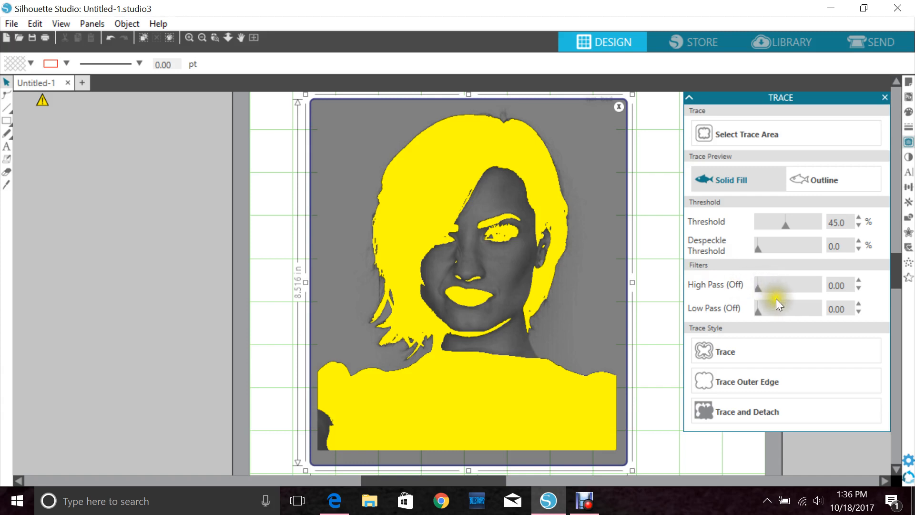
{"action": "mouse_move", "coordinate": [765, 350]}
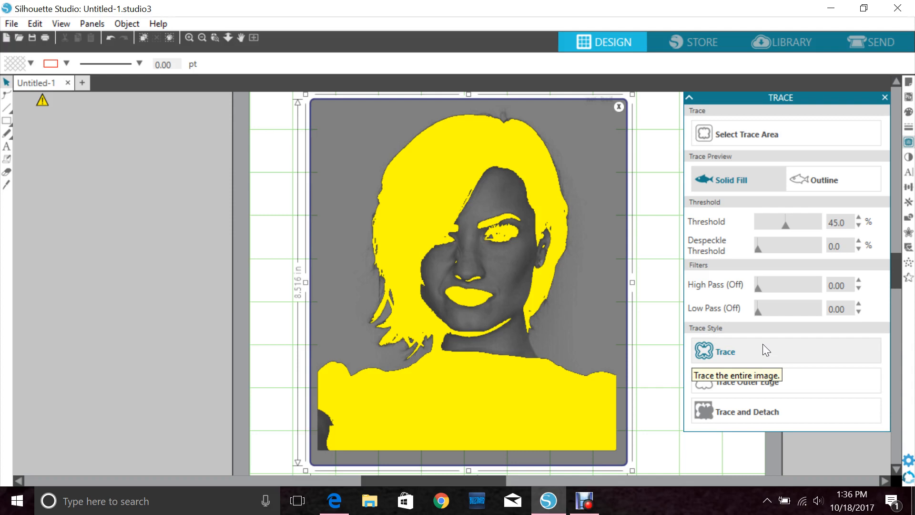
Step: Trace the portrait, move the photo left, and select the red traced outlines for filling
{"action": "left_click", "coordinate": [725, 350]}
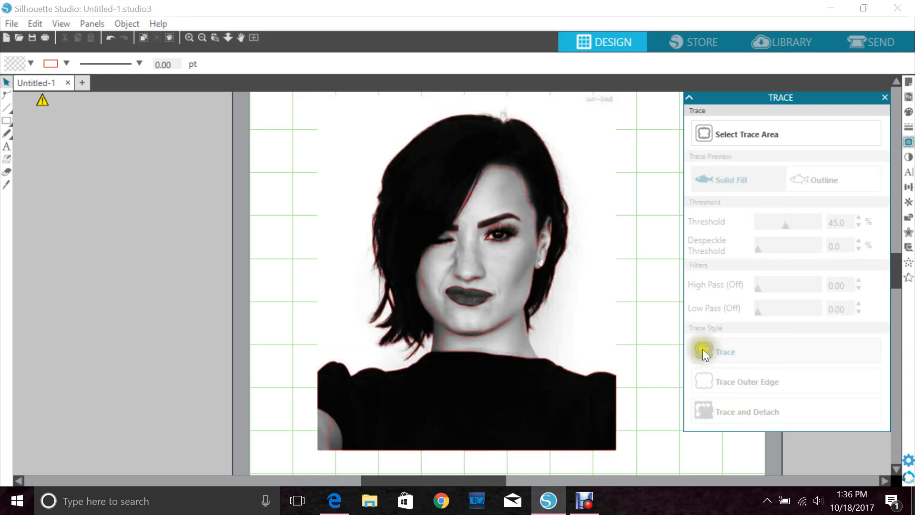
{"action": "left_click", "coordinate": [725, 352]}
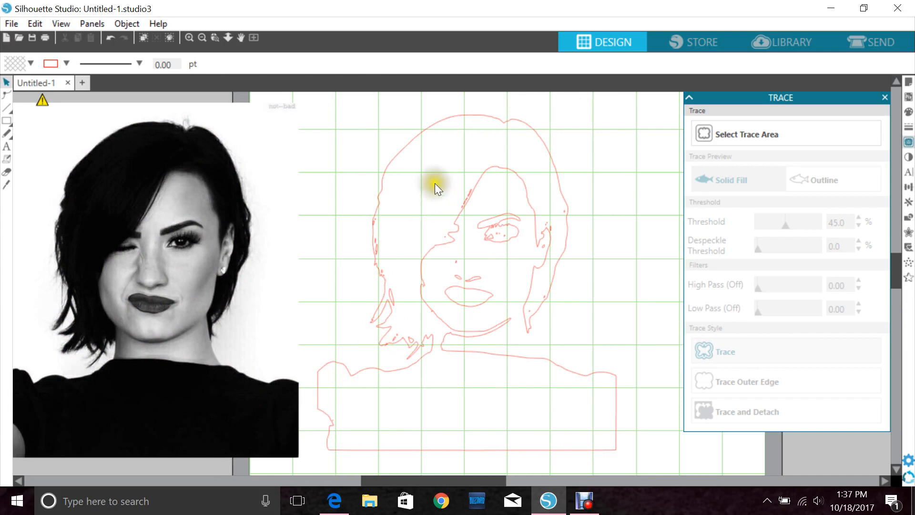
{"action": "left_click", "coordinate": [436, 188]}
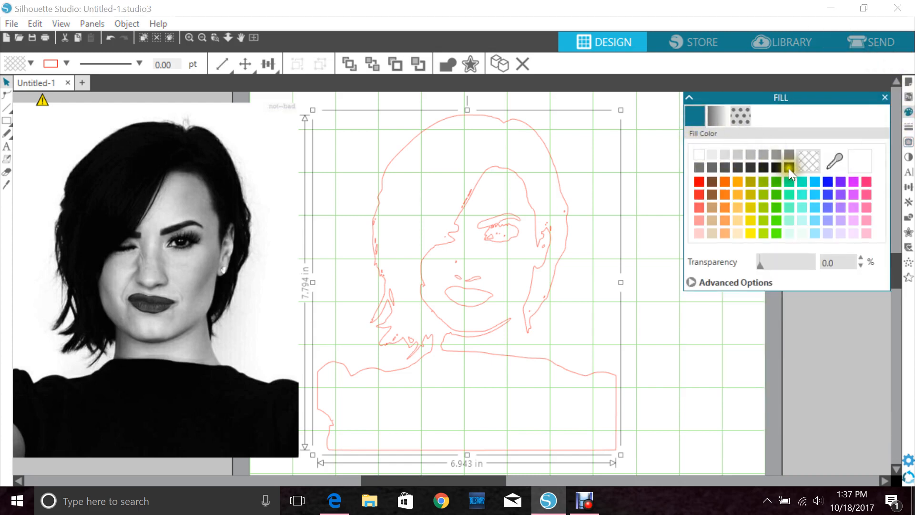
Step: Fill the traced portrait outlines solid black
{"action": "left_click", "coordinate": [789, 168]}
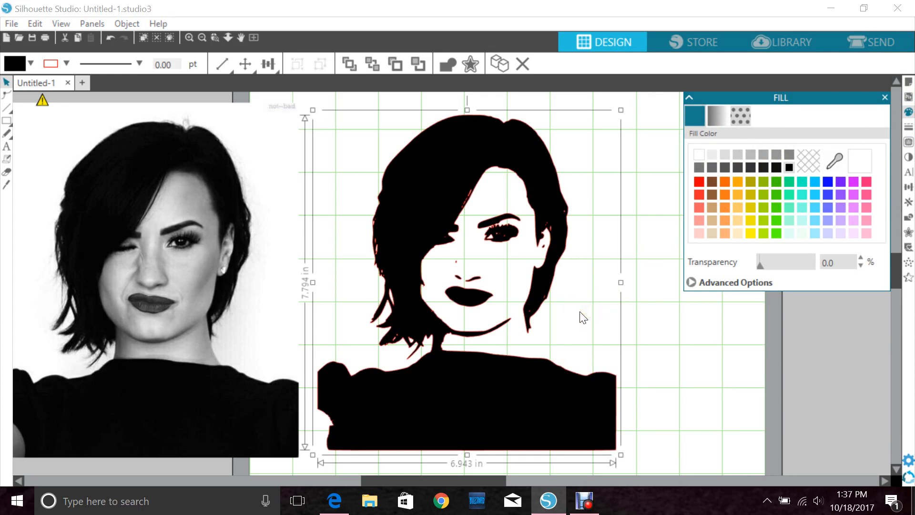
{"action": "mouse_move", "coordinate": [249, 323]}
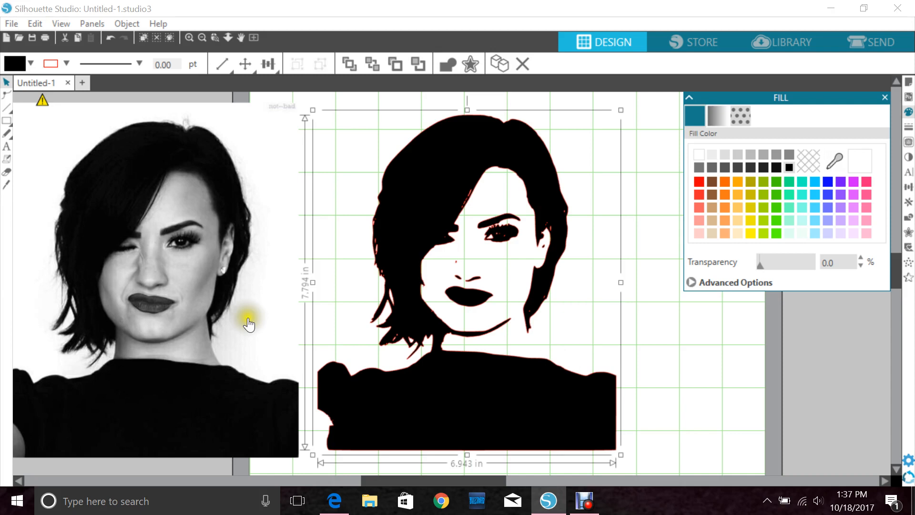
{"action": "mouse_move", "coordinate": [290, 336]}
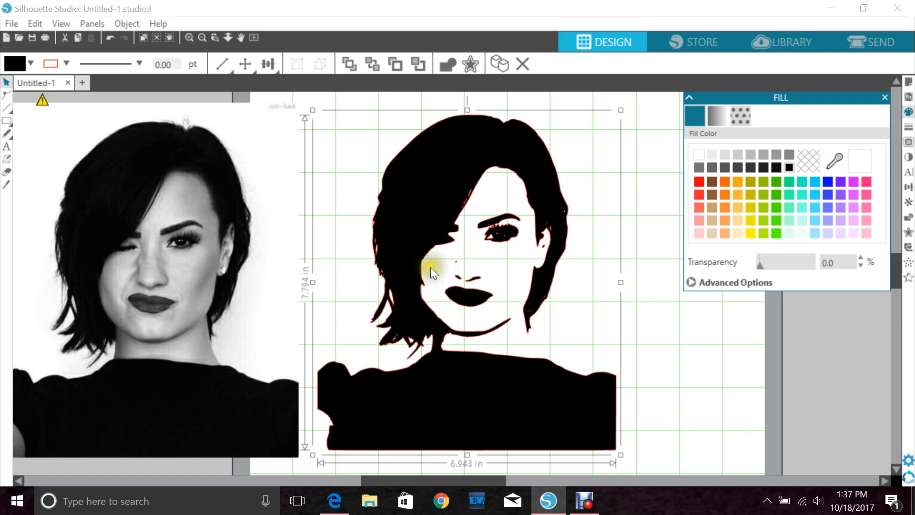
{"action": "mouse_move", "coordinate": [475, 263]}
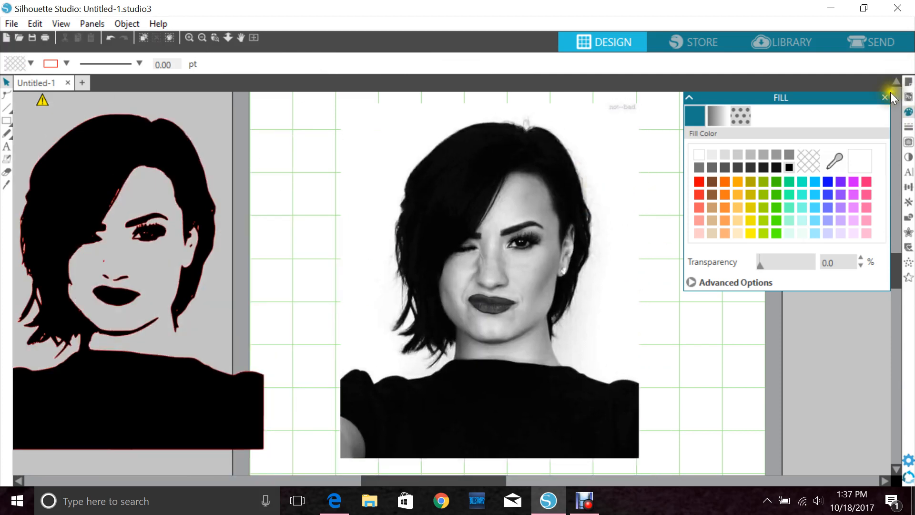
Step: Start a second trace area over the photo and lower its threshold
{"action": "left_click", "coordinate": [909, 141]}
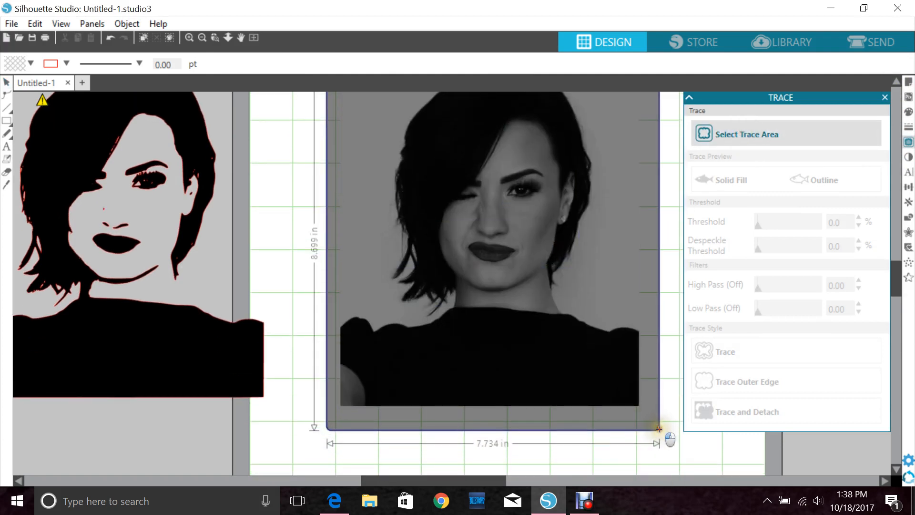
{"action": "left_click_drag", "start_coordinate": [757, 221], "coordinate": [804, 221]}
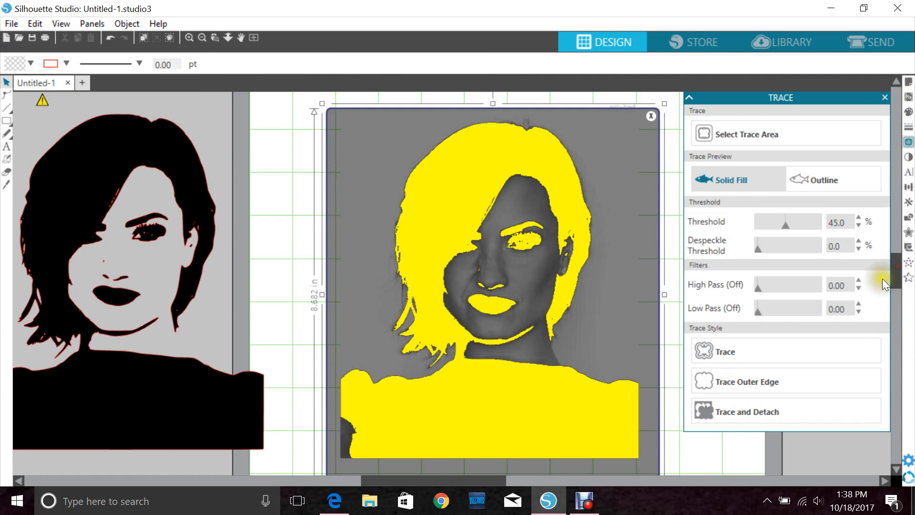
{"action": "mouse_move", "coordinate": [880, 274]}
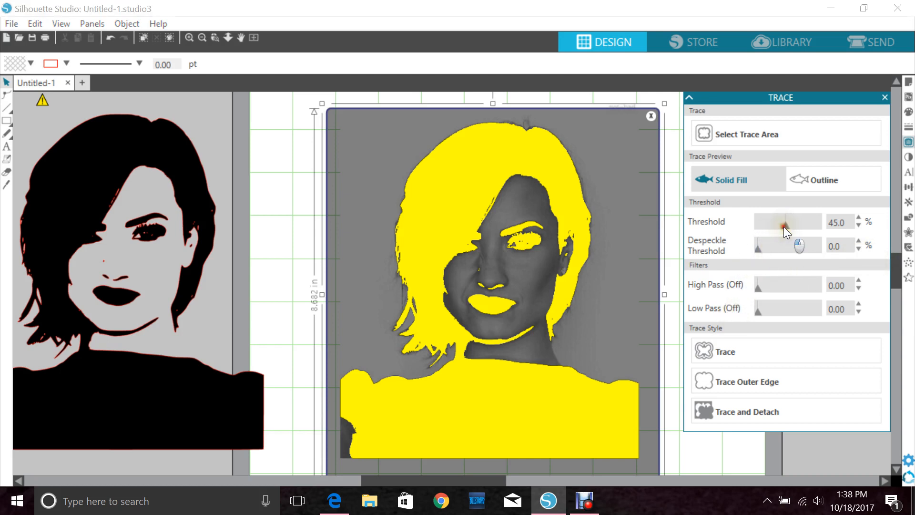
{"action": "left_click_drag", "start_coordinate": [805, 222], "coordinate": [787, 222]}
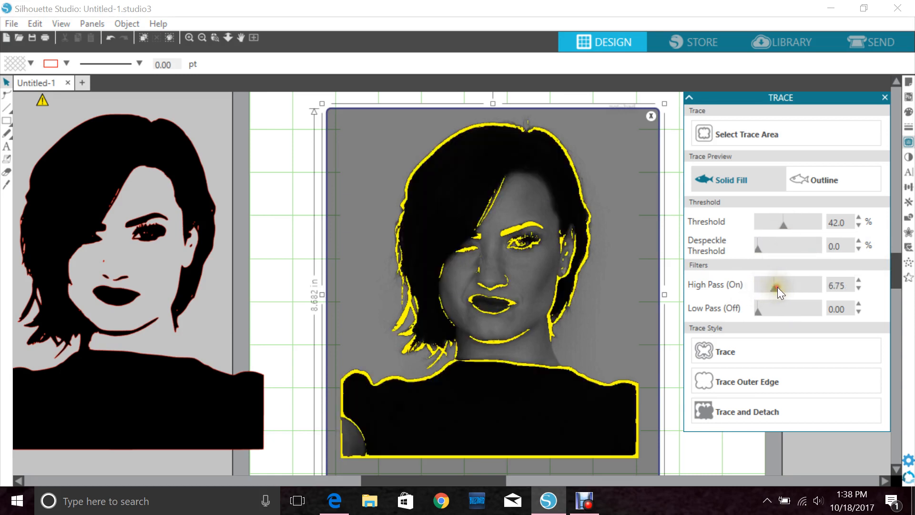
{"action": "mouse_move", "coordinate": [595, 306]}
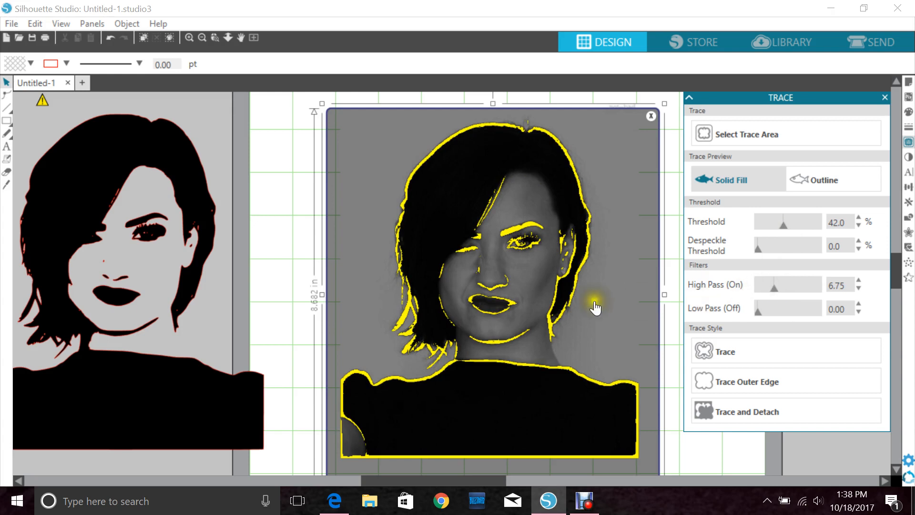
{"action": "mouse_move", "coordinate": [426, 437]}
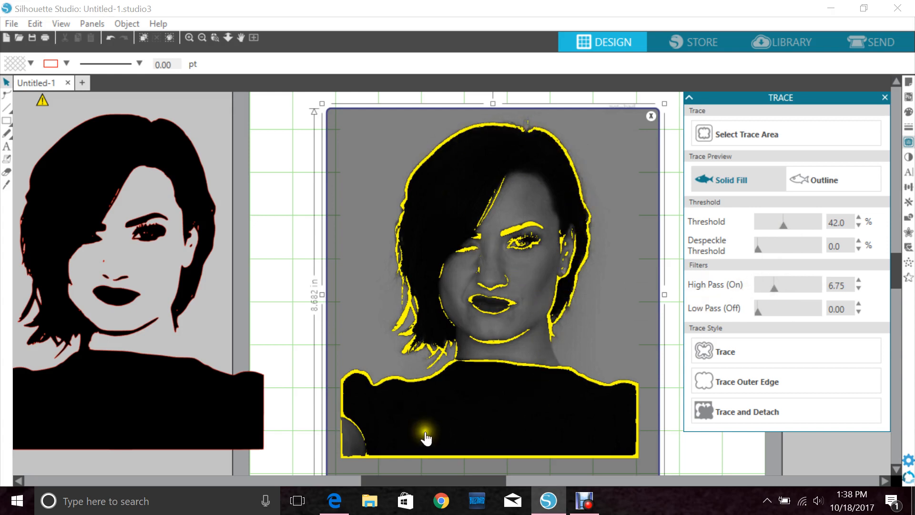
{"action": "mouse_move", "coordinate": [509, 188]}
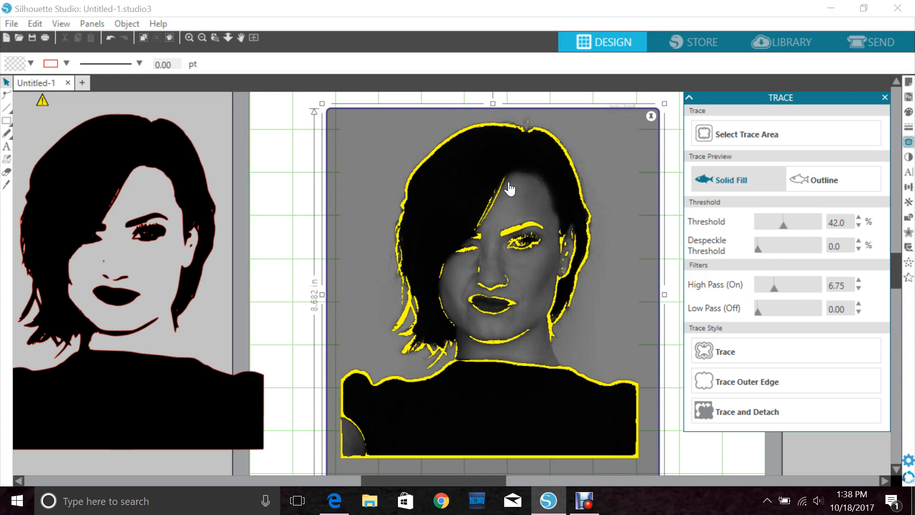
{"action": "mouse_move", "coordinate": [572, 338]}
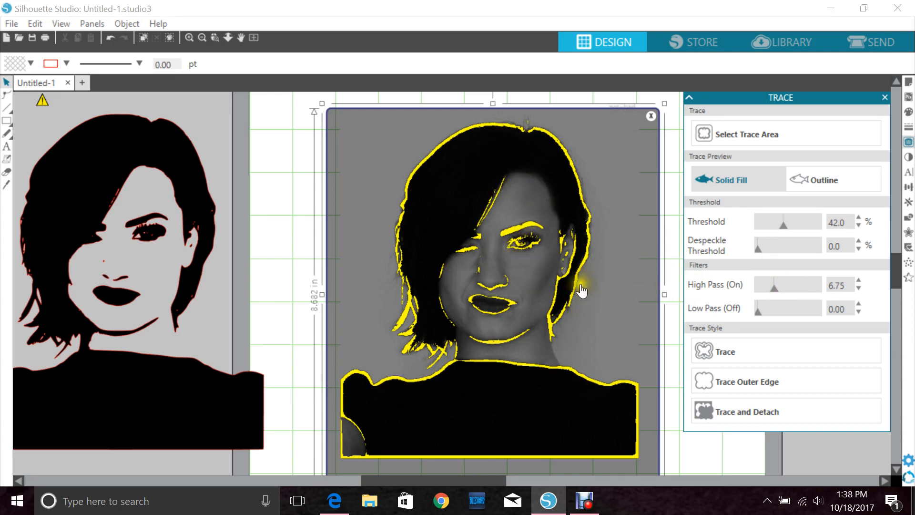
{"action": "mouse_move", "coordinate": [767, 301]}
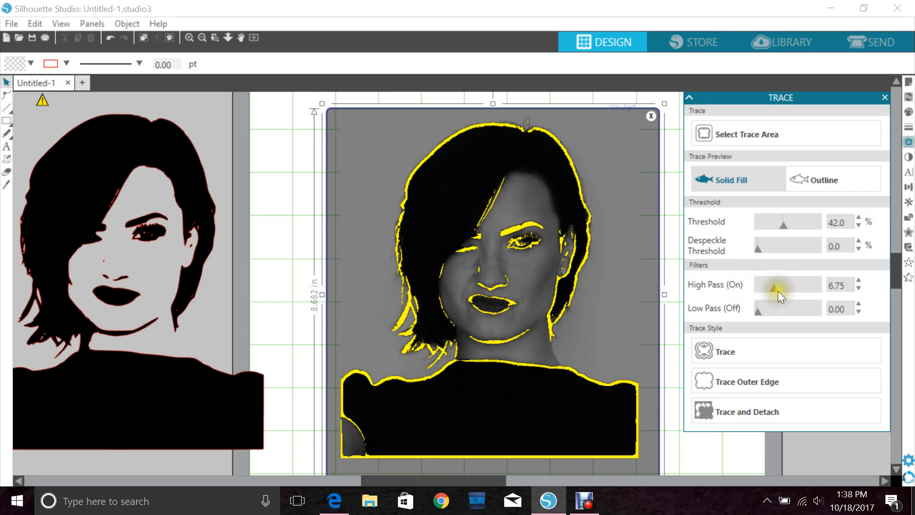
Step: Set the high pass filter to 11.50 for more facial detail and create the second trace
{"action": "left_click_drag", "start_coordinate": [791, 285], "coordinate": [770, 285]}
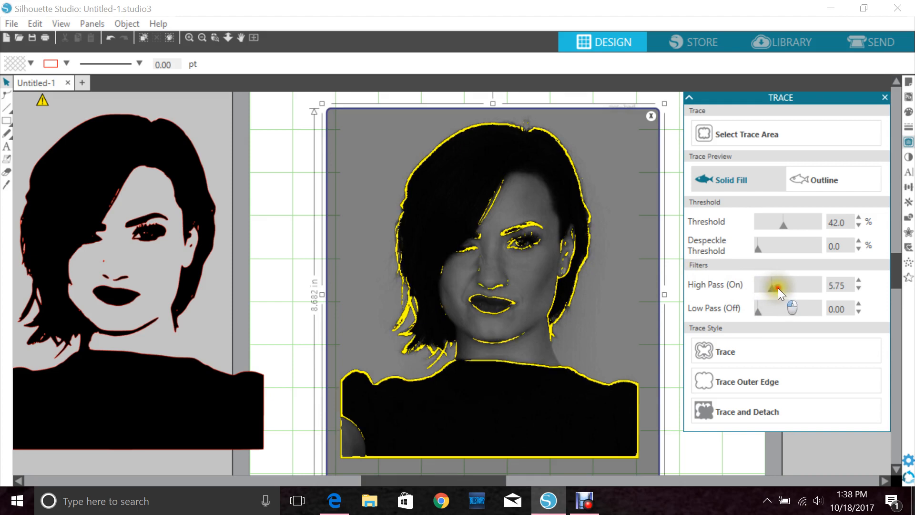
{"action": "left_click_drag", "start_coordinate": [779, 285], "coordinate": [784, 285]}
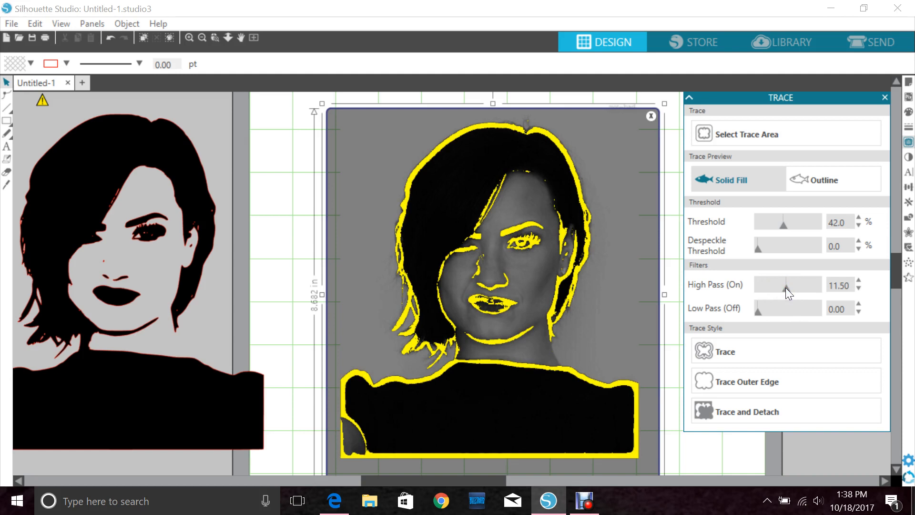
{"action": "mouse_move", "coordinate": [535, 258]}
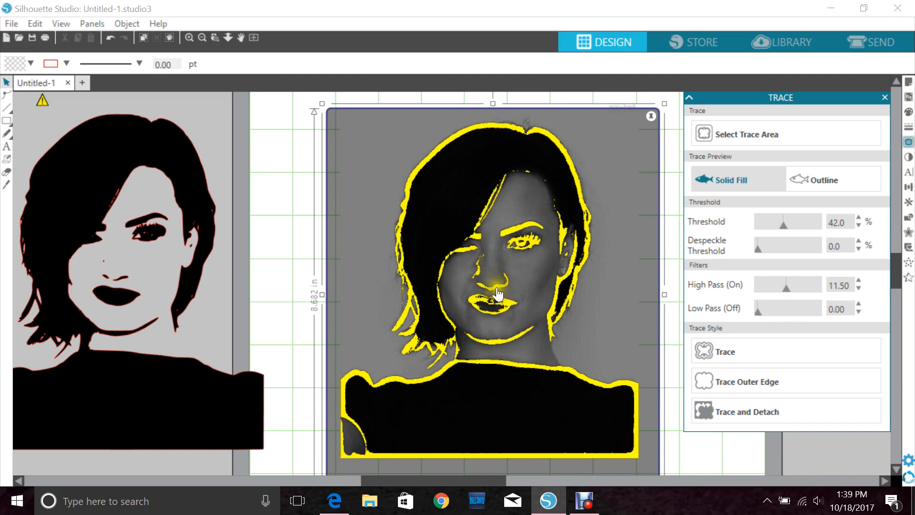
{"action": "mouse_move", "coordinate": [581, 241]}
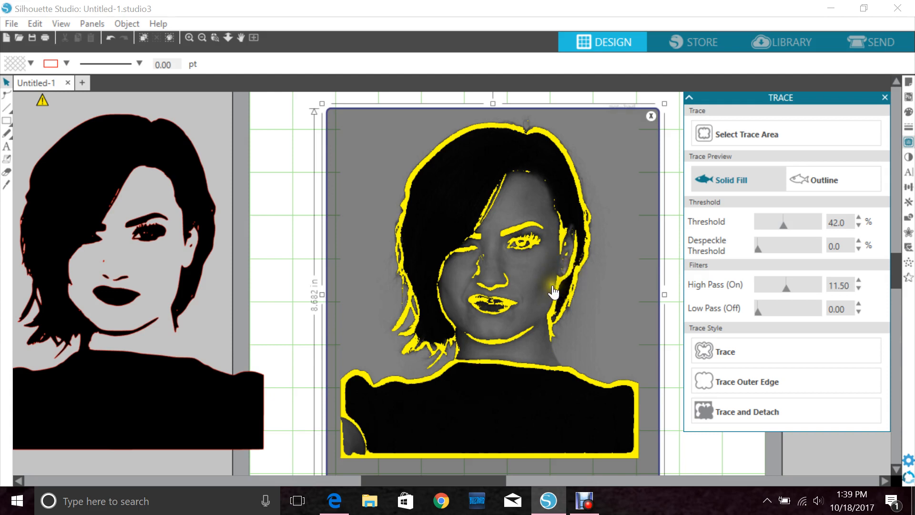
{"action": "left_click", "coordinate": [725, 351]}
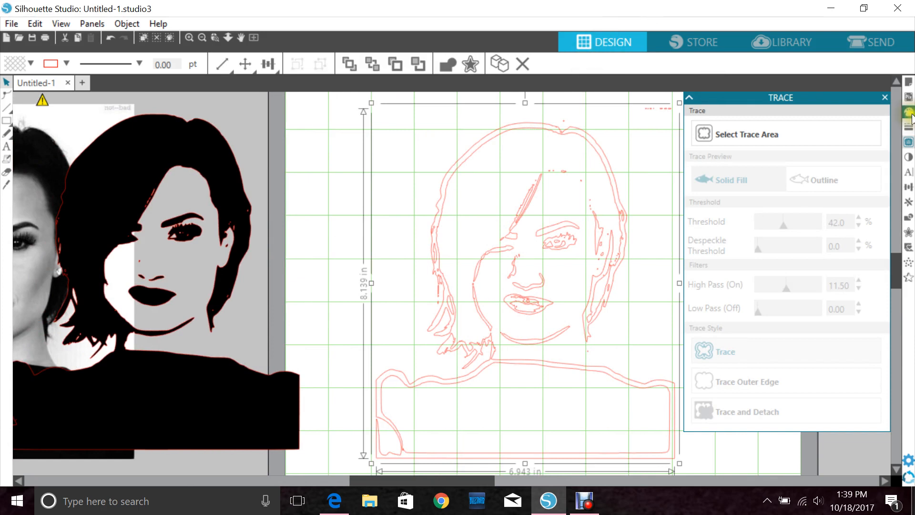
{"action": "mouse_move", "coordinate": [909, 112]}
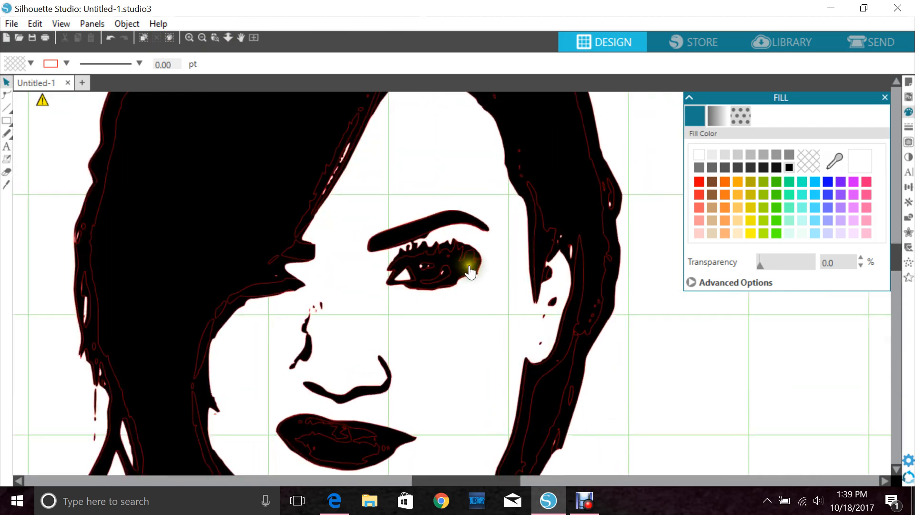
Step: Weld the two overlaid black traces into one compound silhouette shape
{"action": "left_click", "coordinate": [467, 269]}
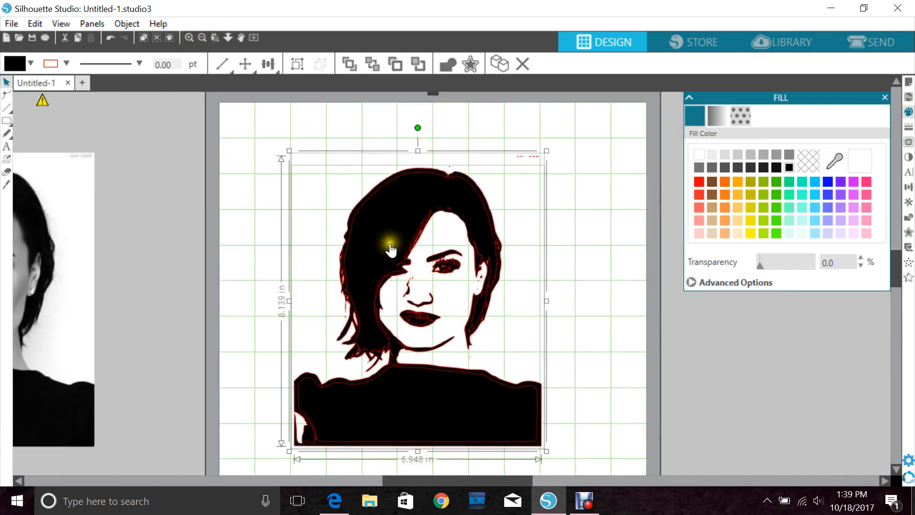
{"action": "right_click", "coordinate": [391, 250]}
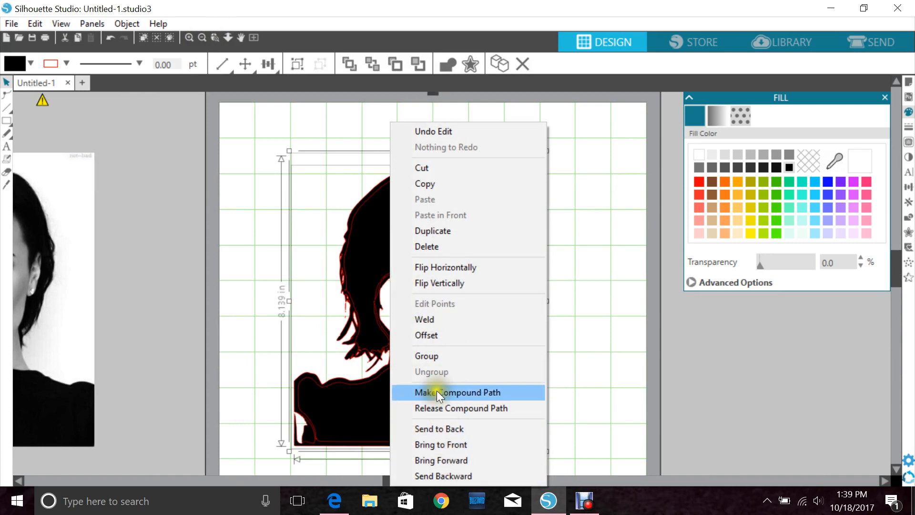
{"action": "left_click", "coordinate": [460, 391]}
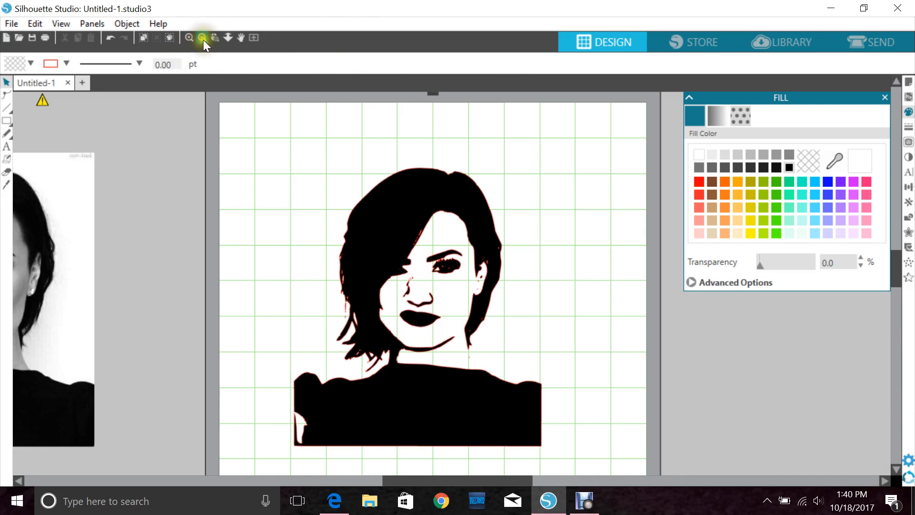
{"action": "left_click", "coordinate": [189, 38]}
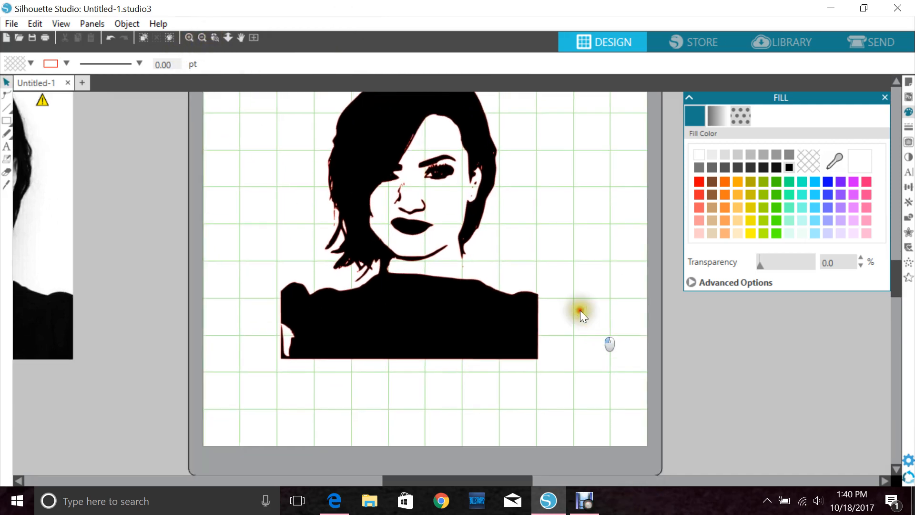
{"action": "left_click", "coordinate": [201, 37]}
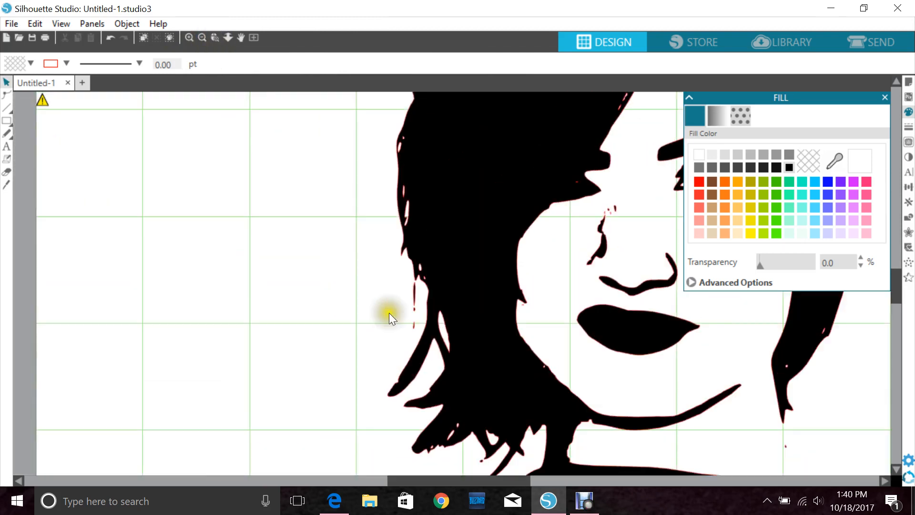
{"action": "left_click", "coordinate": [414, 308]}
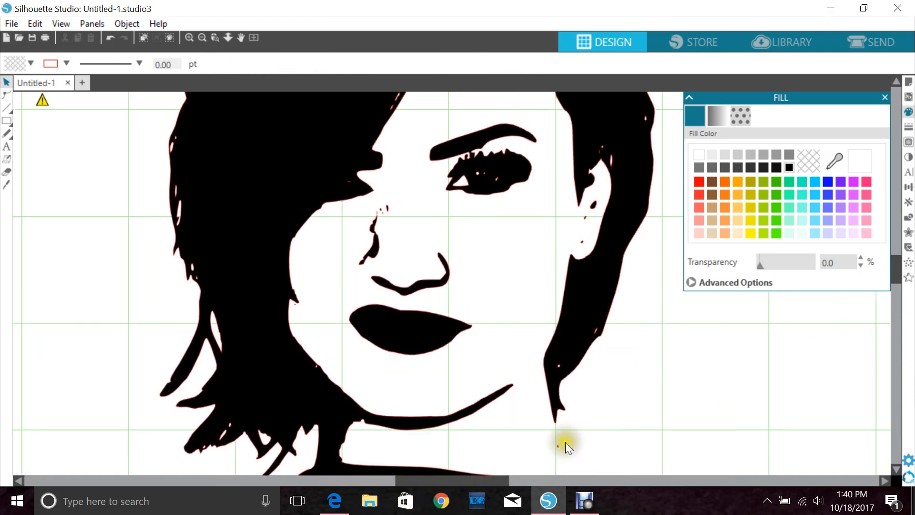
{"action": "mouse_move", "coordinate": [563, 251]}
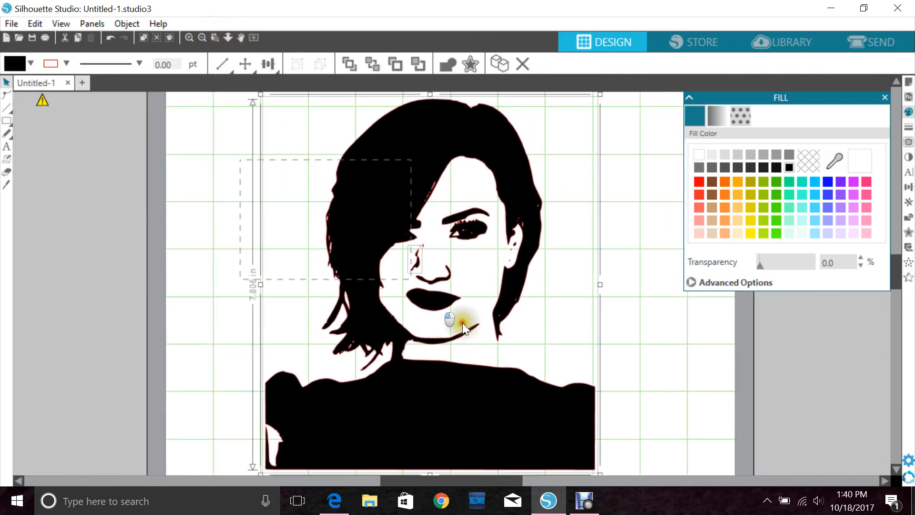
Step: Set the silhouette's cut line colour to transparent
{"action": "right_click", "coordinate": [462, 327]}
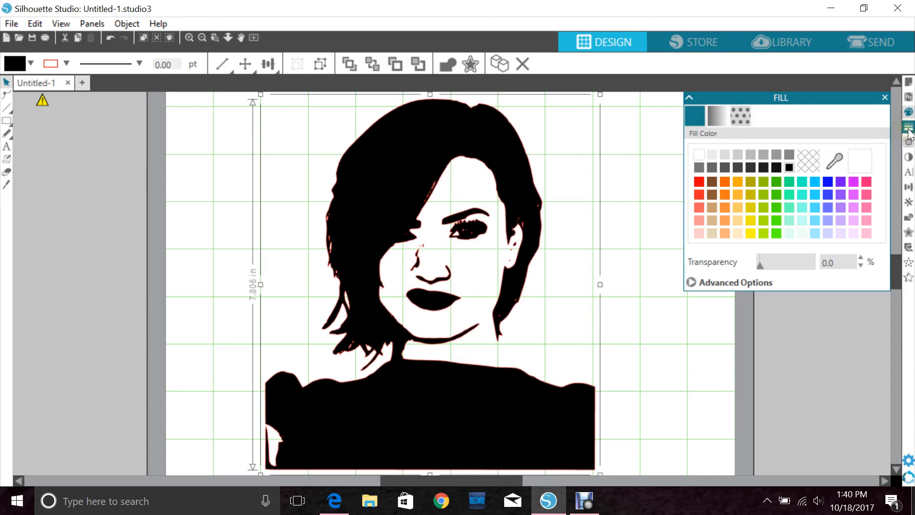
{"action": "mouse_move", "coordinate": [909, 126]}
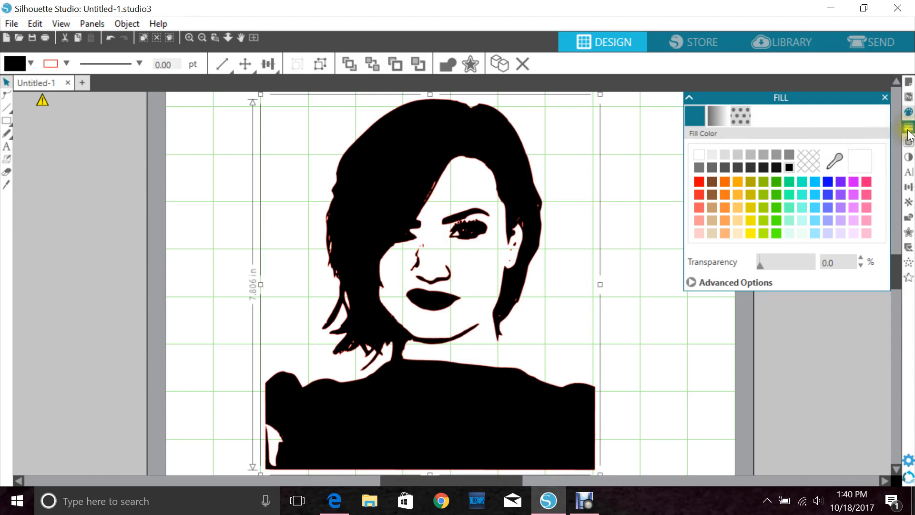
{"action": "mouse_move", "coordinate": [908, 128]}
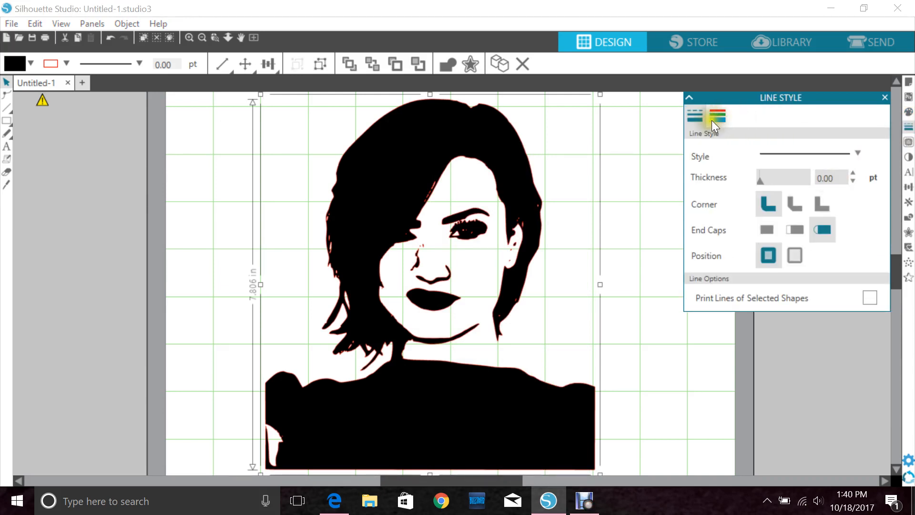
{"action": "left_click", "coordinate": [716, 115]}
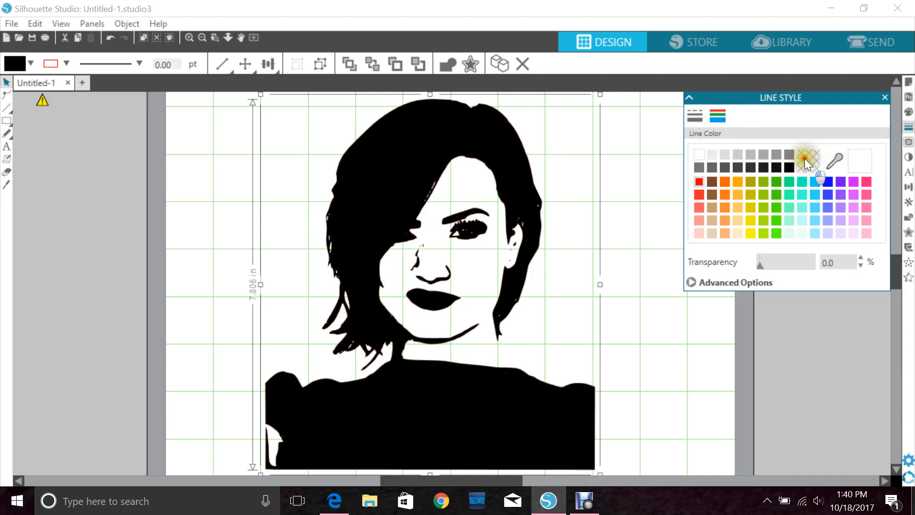
{"action": "left_click", "coordinate": [808, 162]}
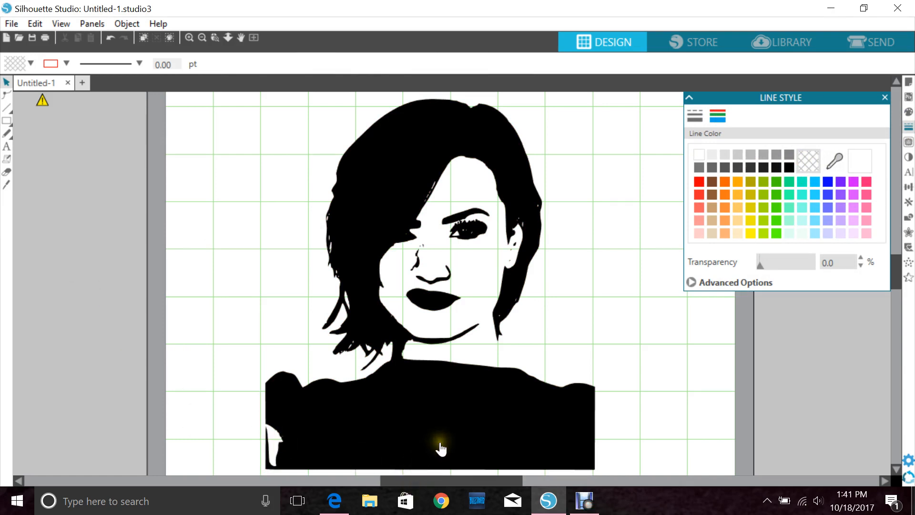
Step: Deselect, zoom out and drag the original photo next to the finished silhouette
{"action": "left_click", "coordinate": [885, 98]}
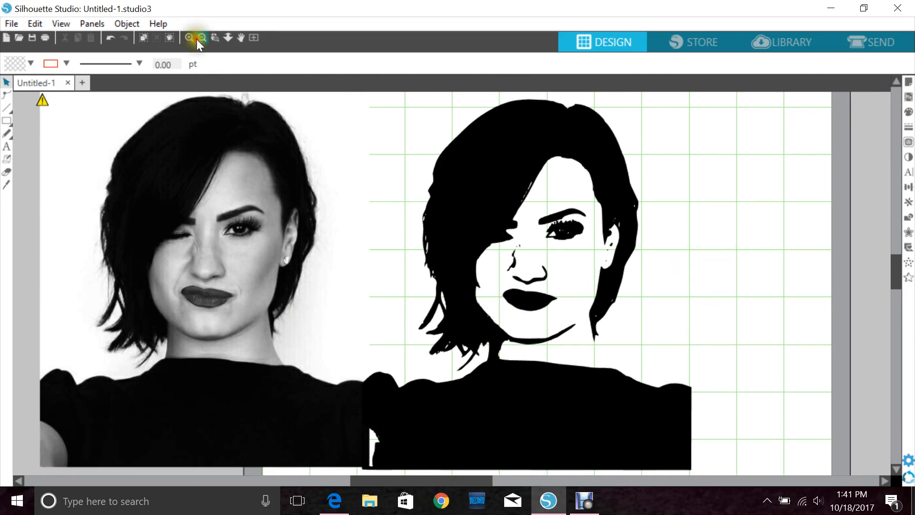
{"action": "left_click", "coordinate": [201, 37]}
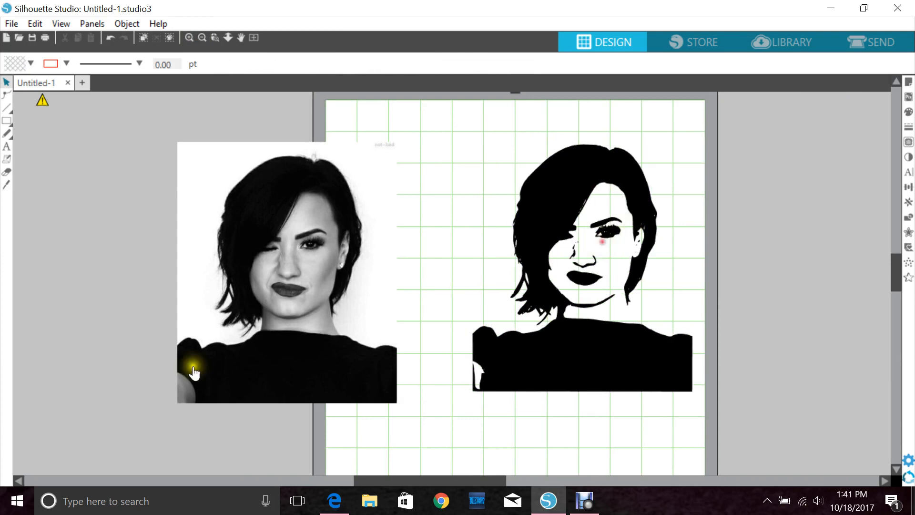
{"action": "left_click_drag", "start_coordinate": [192, 371], "coordinate": [259, 333]}
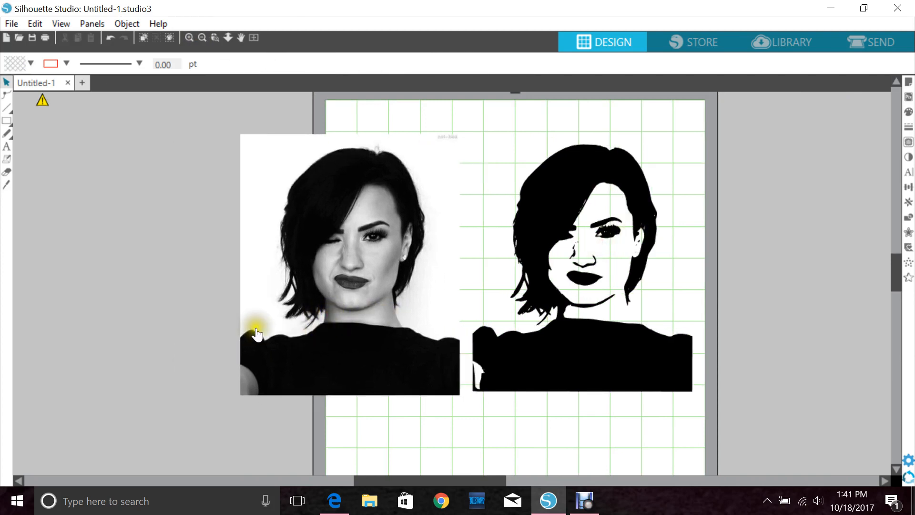
{"action": "mouse_move", "coordinate": [123, 295]}
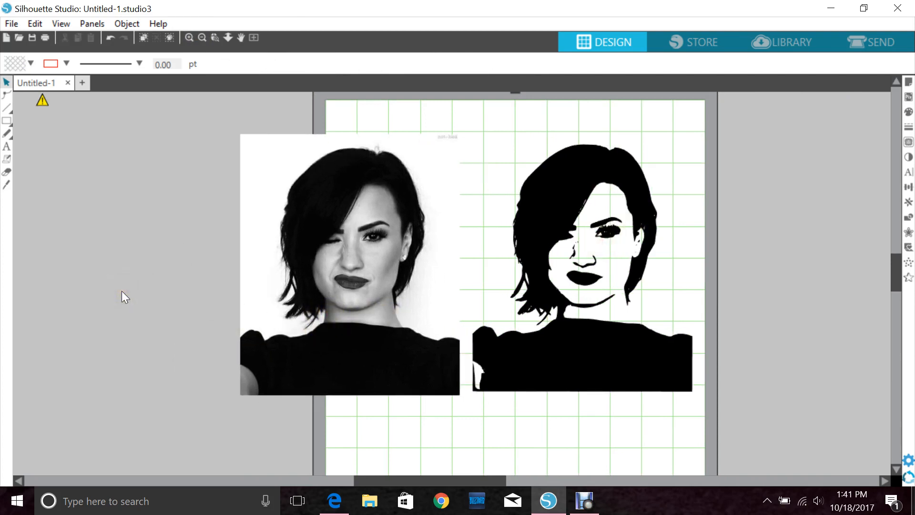